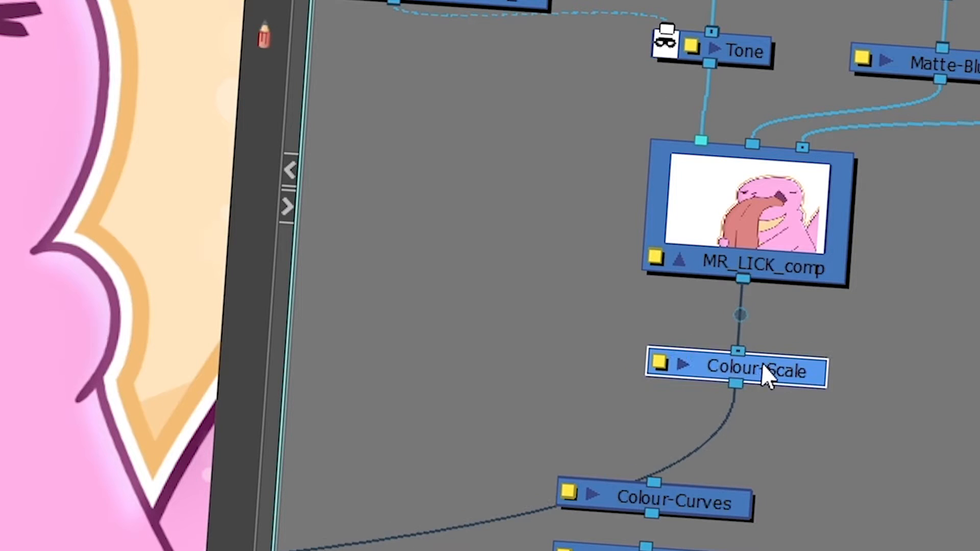
{"action": "mouse_move", "coordinate": [757, 216]}
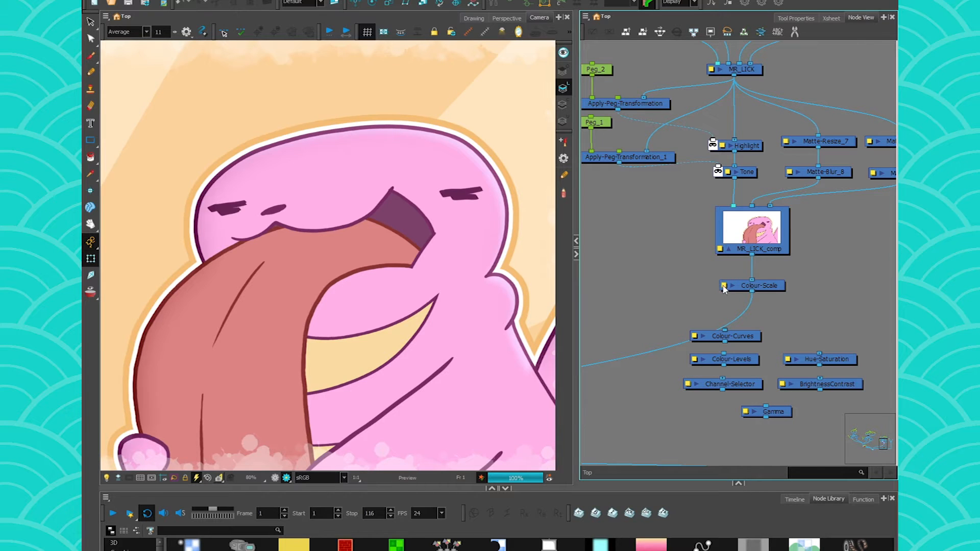
Step: In Colour-Scale's Layer Properties, try Blue at 2 (purple tint) and return it to 1
{"action": "double_click", "coordinate": [753, 286]}
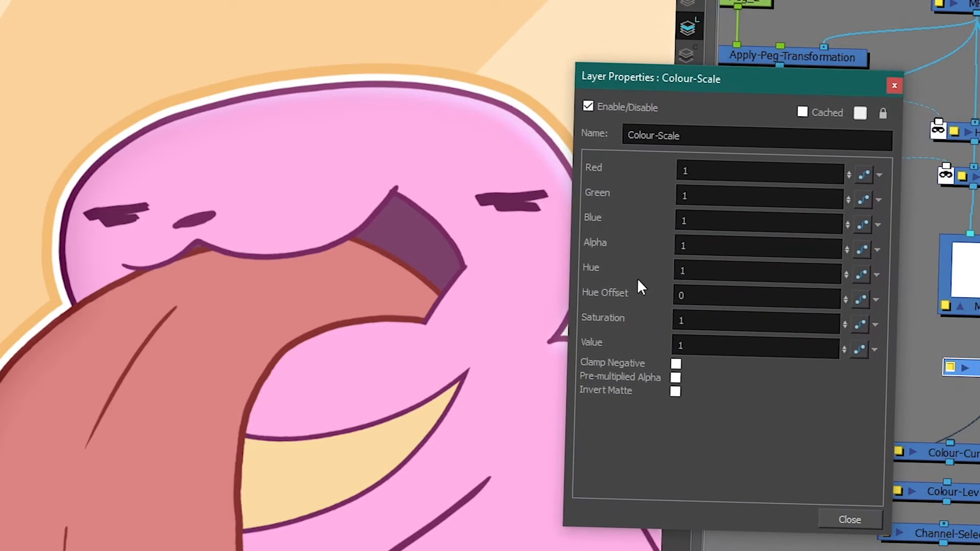
{"action": "left_click", "coordinate": [757, 320]}
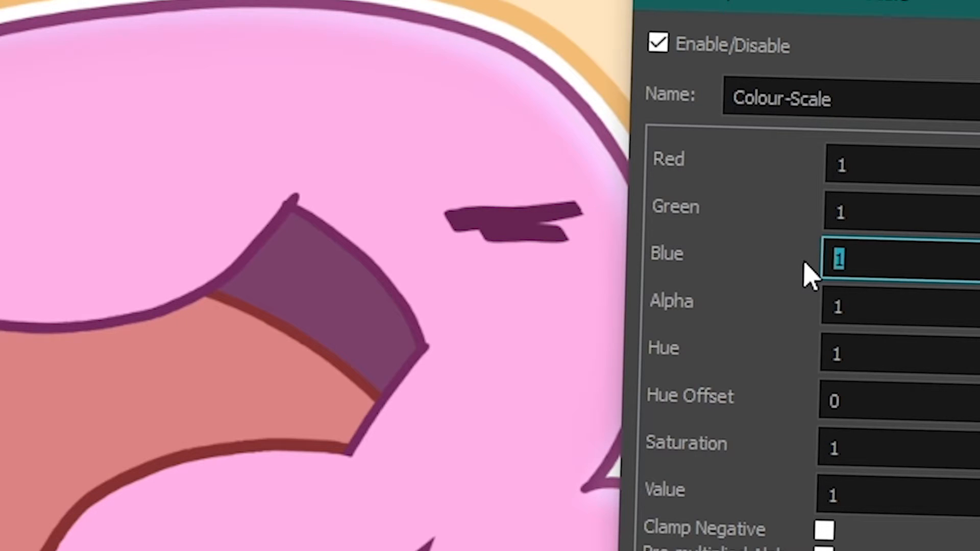
{"action": "type", "text": "2"}
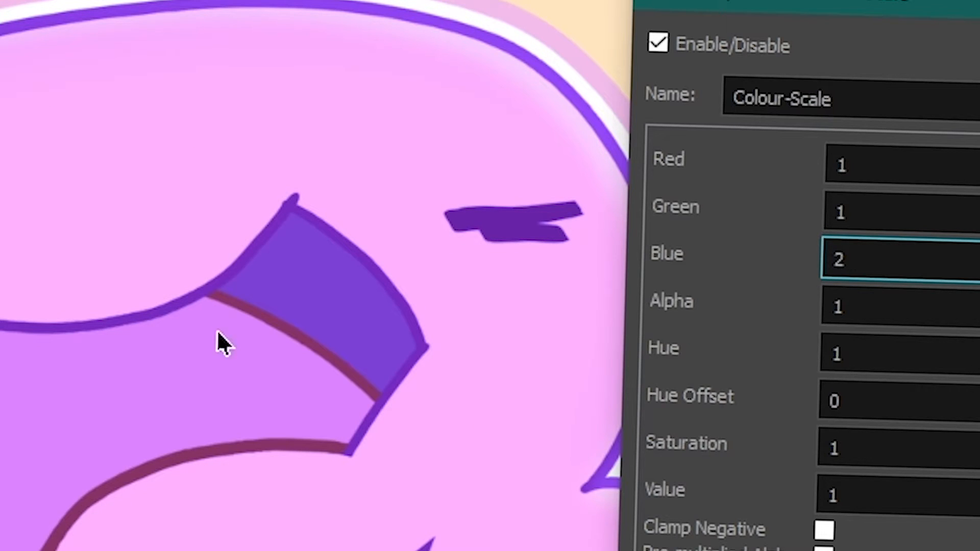
{"action": "double_click", "coordinate": [841, 259]}
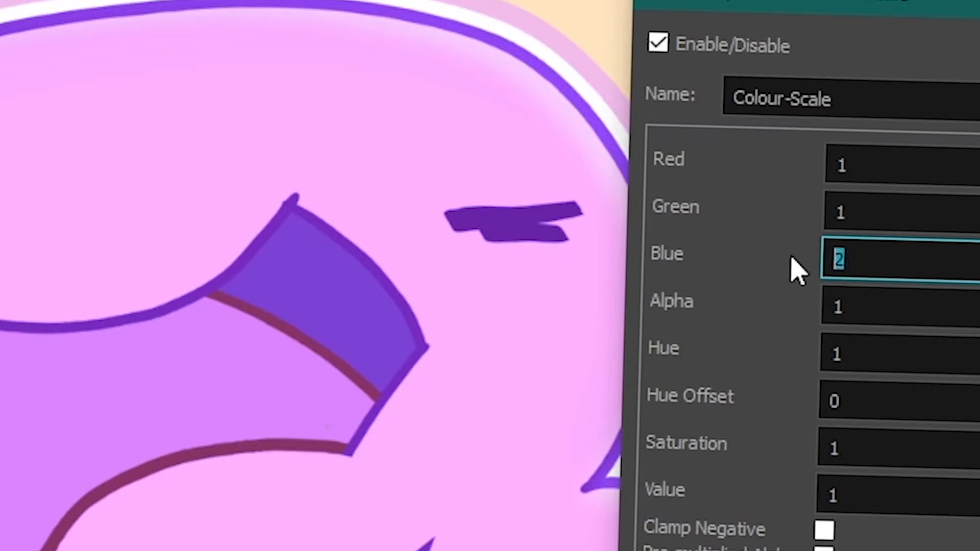
{"action": "type", "text": "1"}
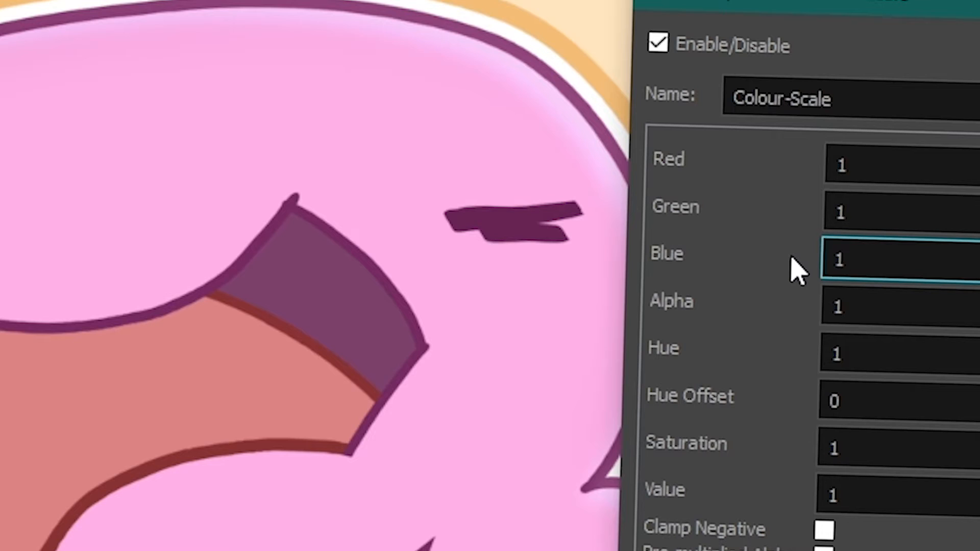
Step: Adjust Colour-Scale channels through 0.8 down to Red 0.2, Green 0.2 with Blue 1.4, deep violet
{"action": "left_click", "coordinate": [898, 259]}
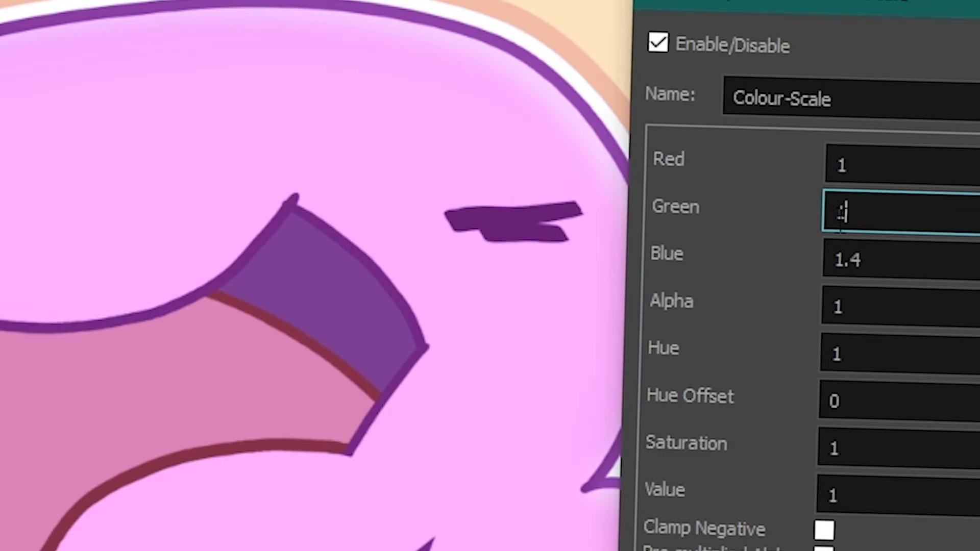
{"action": "left_click", "coordinate": [875, 260]}
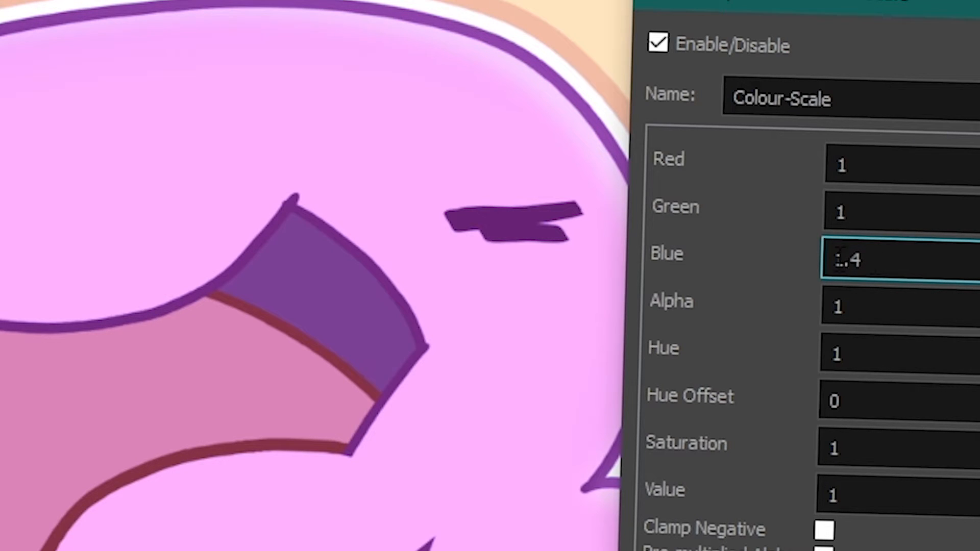
{"action": "left_click", "coordinate": [898, 163]}
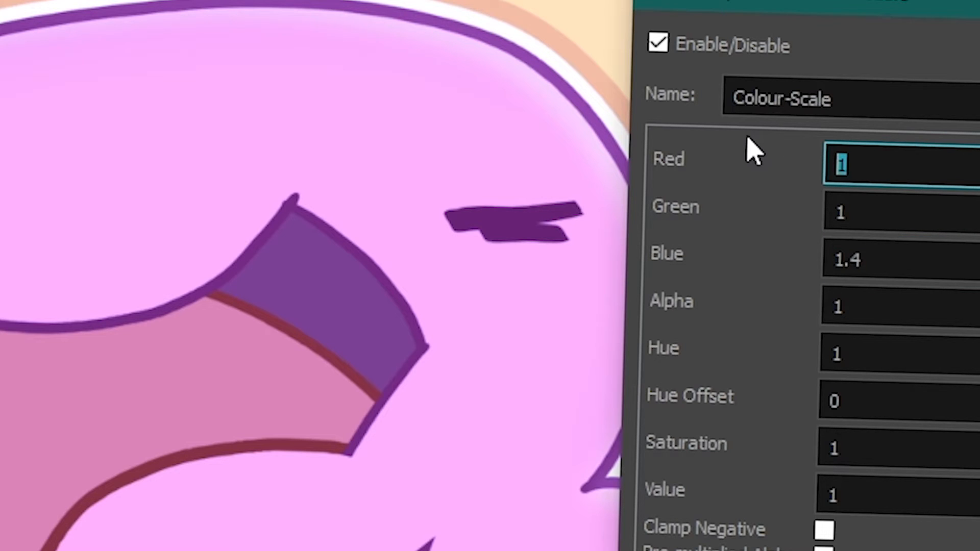
{"action": "type", "text": "0.8"}
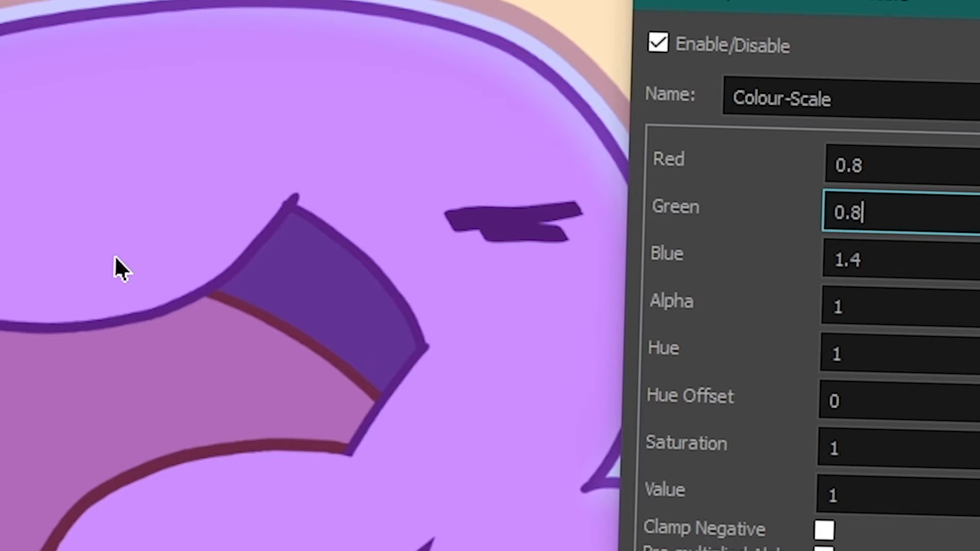
{"action": "mouse_move", "coordinate": [757, 163]}
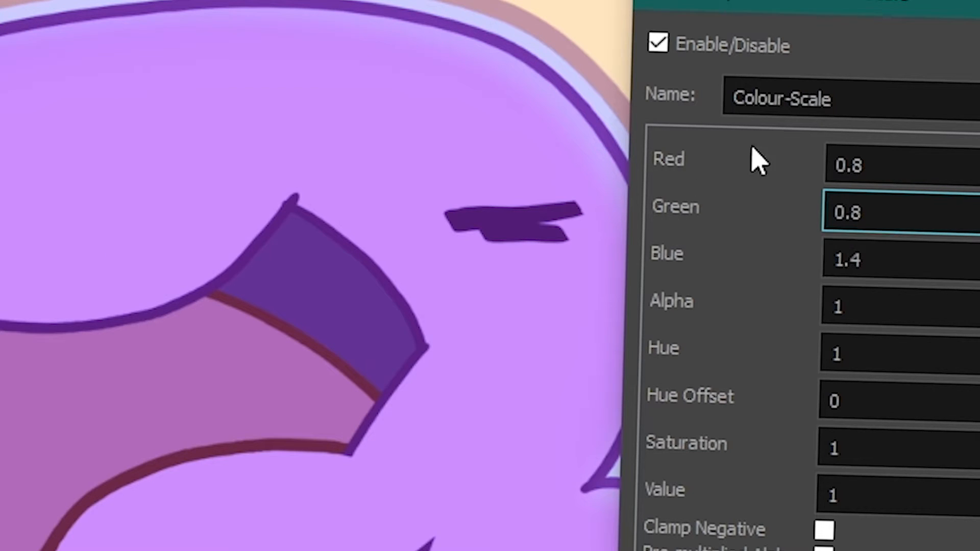
{"action": "mouse_move", "coordinate": [681, 218]}
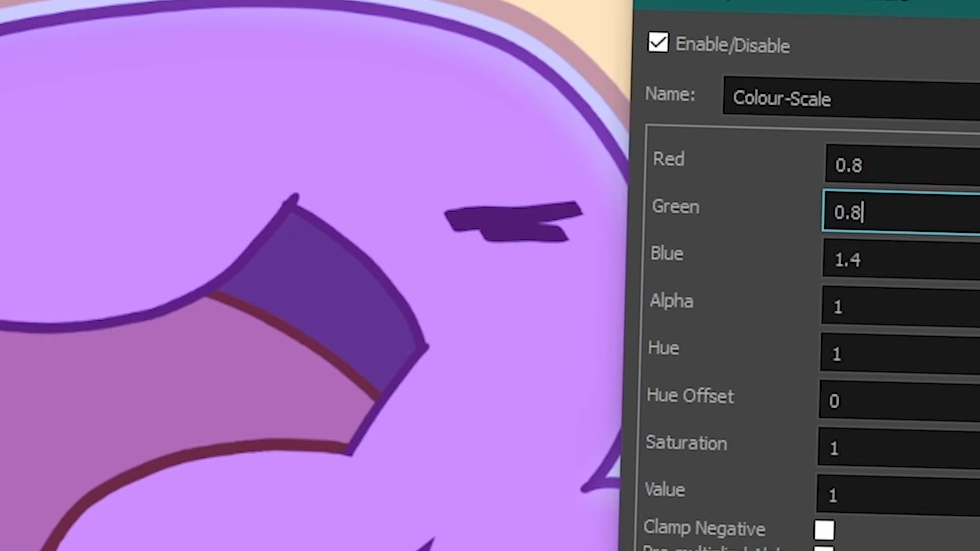
{"action": "left_click", "coordinate": [898, 163]}
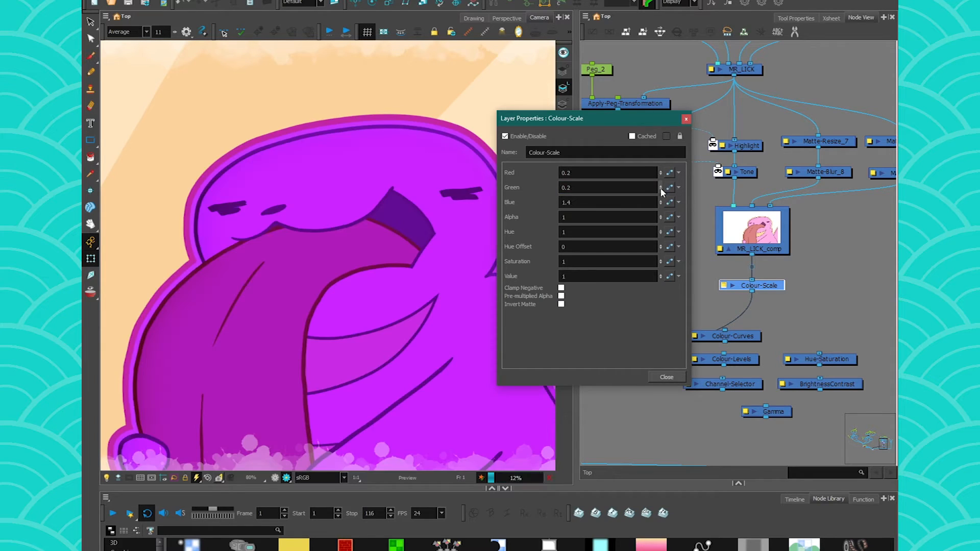
Step: Close the Colour-Scale settings so Colour-Levels can replace it under MR_LICK_comp
{"action": "left_click", "coordinate": [661, 201]}
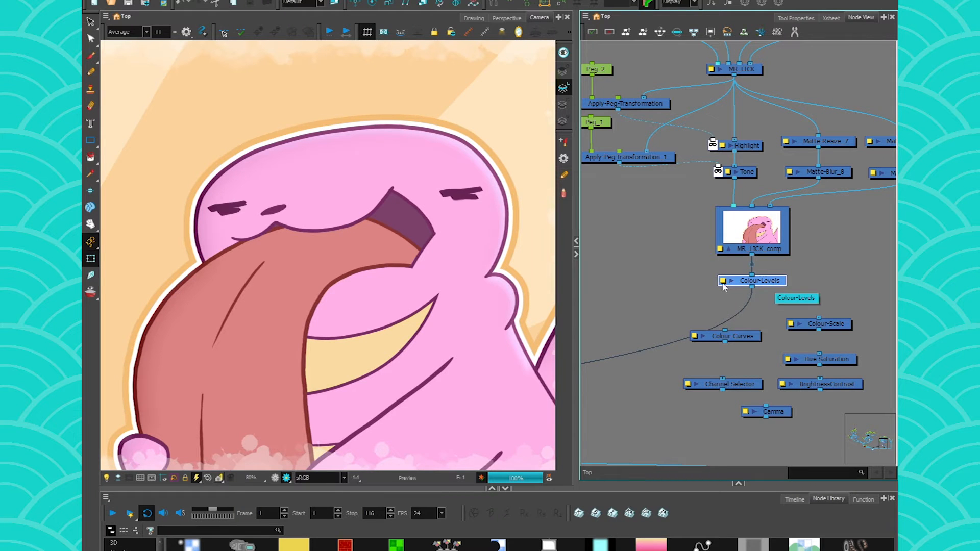
Step: Inspect Colour-Levels defaults on the Green channel and the combined RGB channel
{"action": "double_click", "coordinate": [760, 279]}
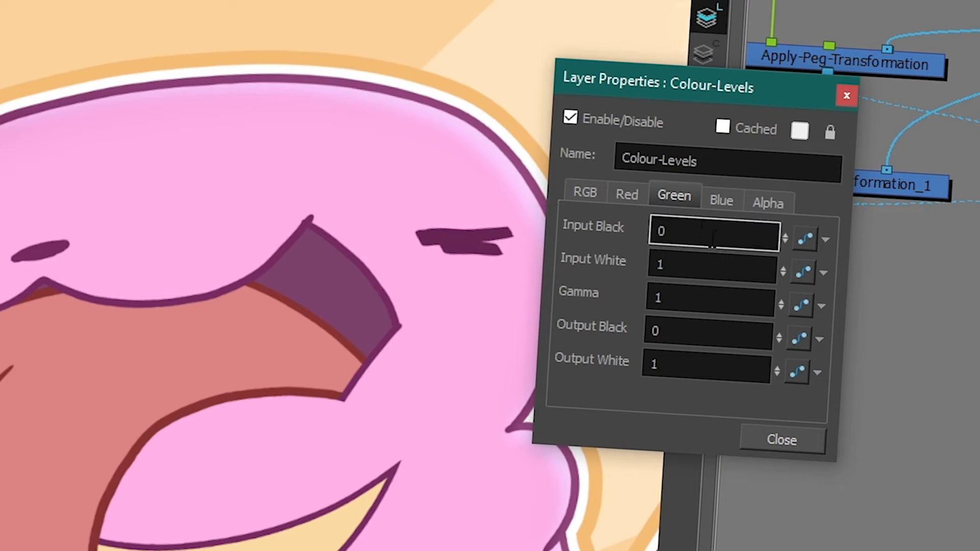
{"action": "left_click", "coordinate": [584, 193]}
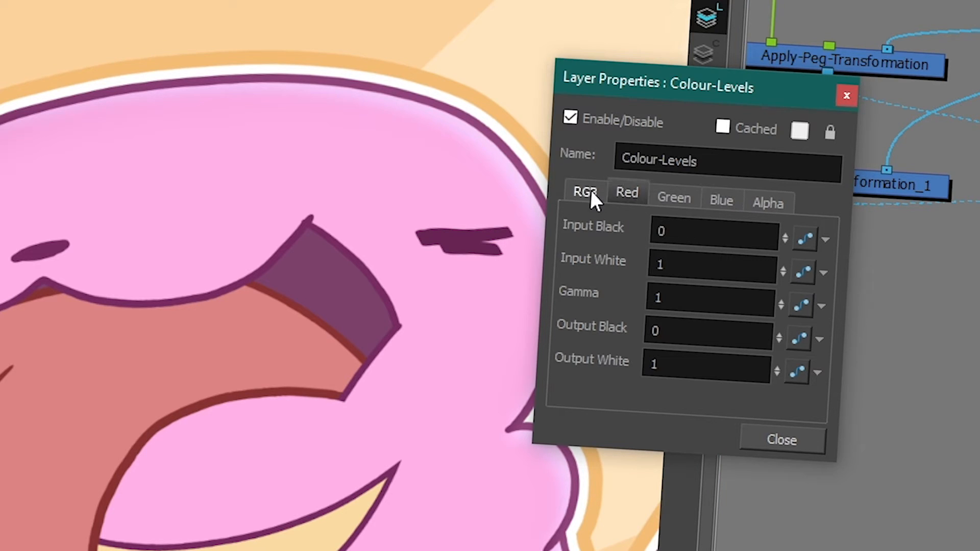
{"action": "left_click", "coordinate": [781, 439]}
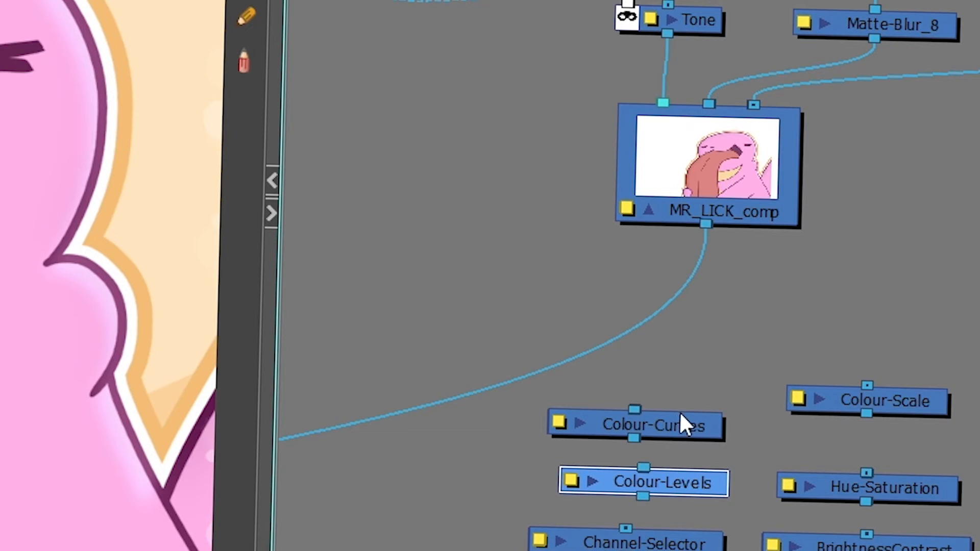
Step: Show the Colour-Curves settings with their straight default RGB curve
{"action": "double_click", "coordinate": [637, 424]}
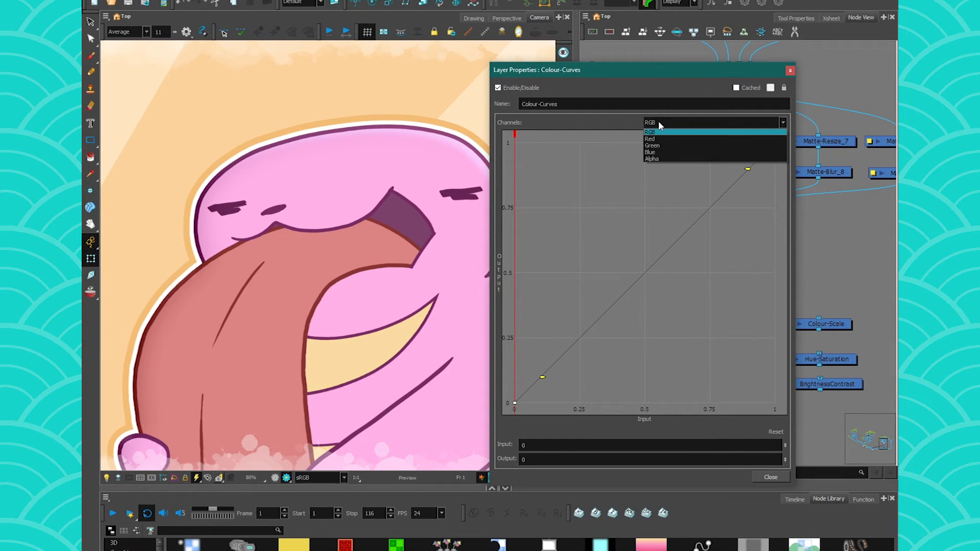
{"action": "mouse_move", "coordinate": [653, 145]}
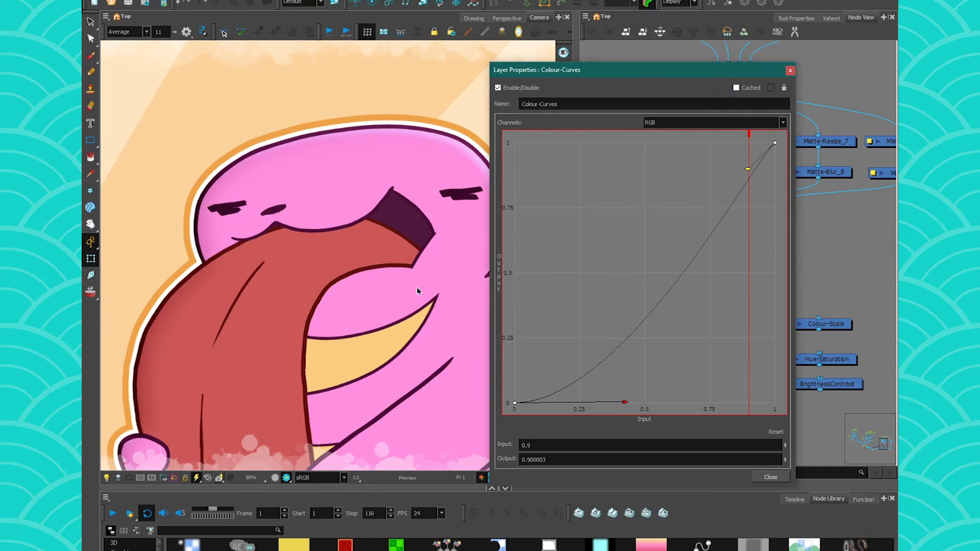
{"action": "mouse_move", "coordinate": [311, 155]}
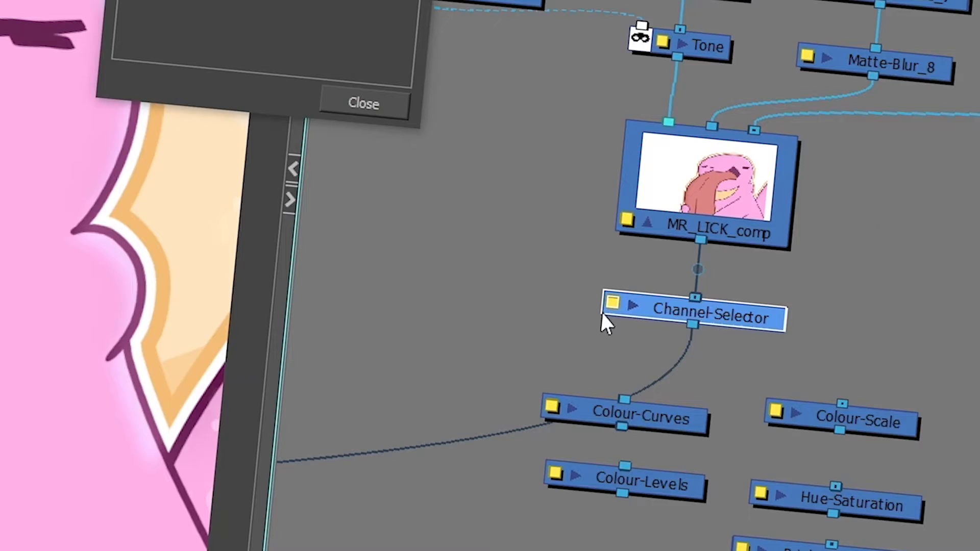
Step: In Channel-Selector's settings, switch off channels so only red and alpha pass through
{"action": "double_click", "coordinate": [695, 315]}
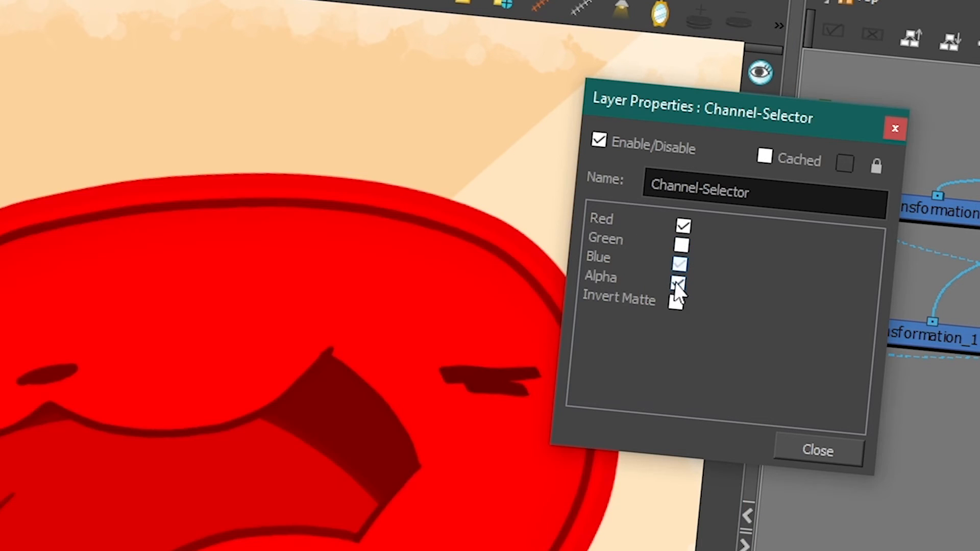
{"action": "left_click", "coordinate": [681, 285]}
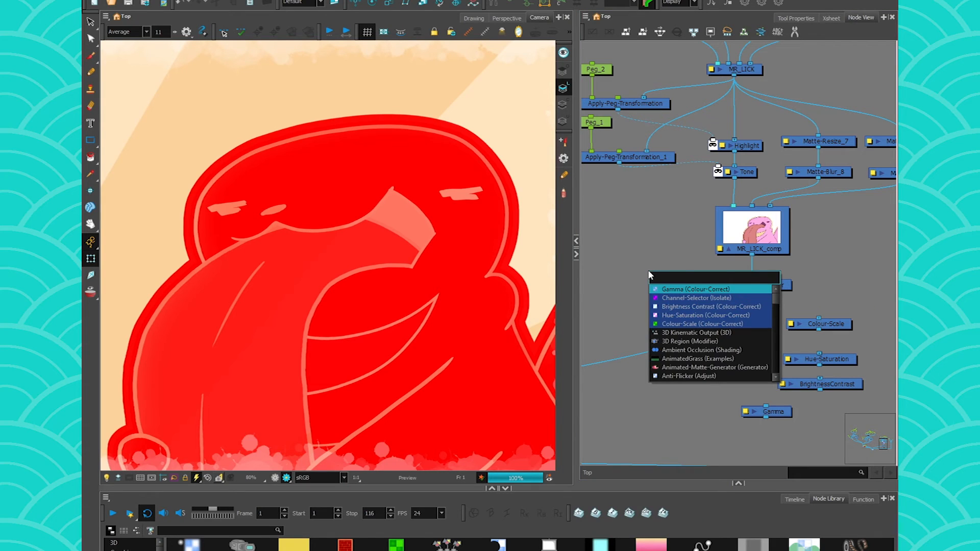
Step: Pick Surface-Map from the node search list, placing it unconnected in the Node View
{"action": "left_click", "coordinate": [697, 298]}
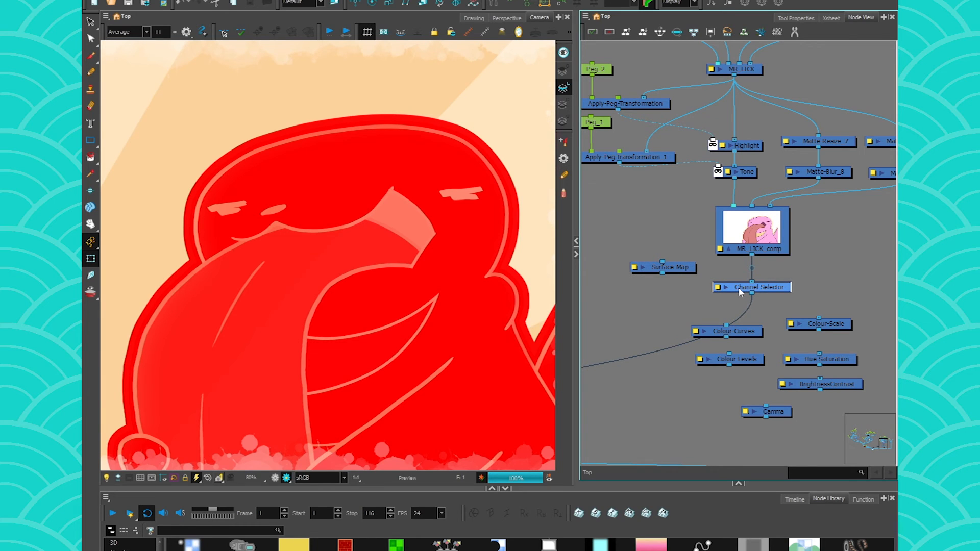
{"action": "mouse_move", "coordinate": [769, 293]}
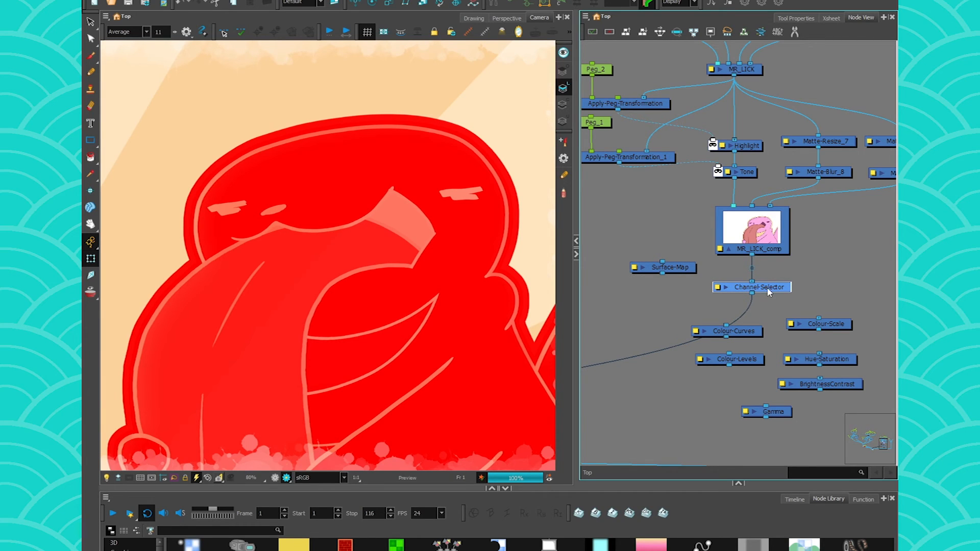
Step: Toggle Red and Alpha off in Channel-Selector and close it before Brightness-Contrast takes its place
{"action": "double_click", "coordinate": [759, 287]}
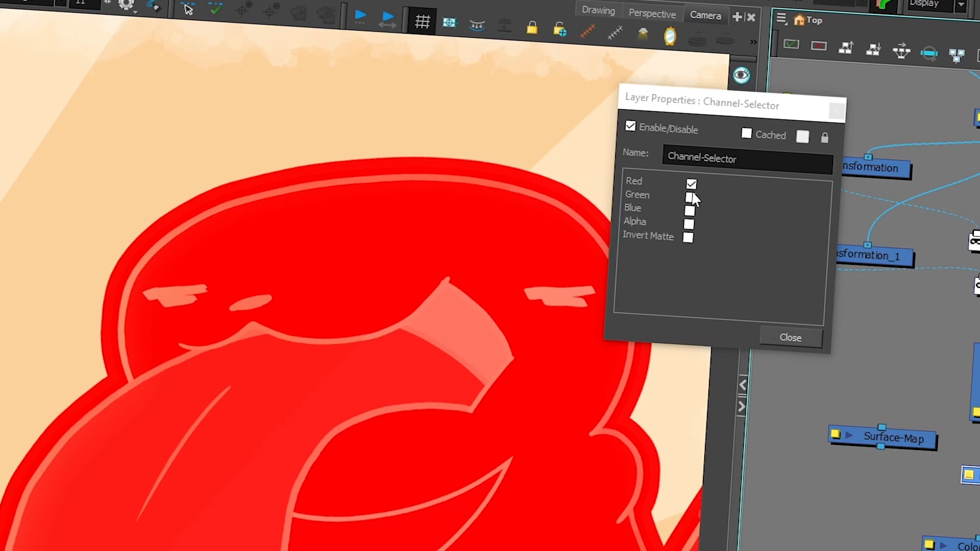
{"action": "left_click", "coordinate": [690, 225]}
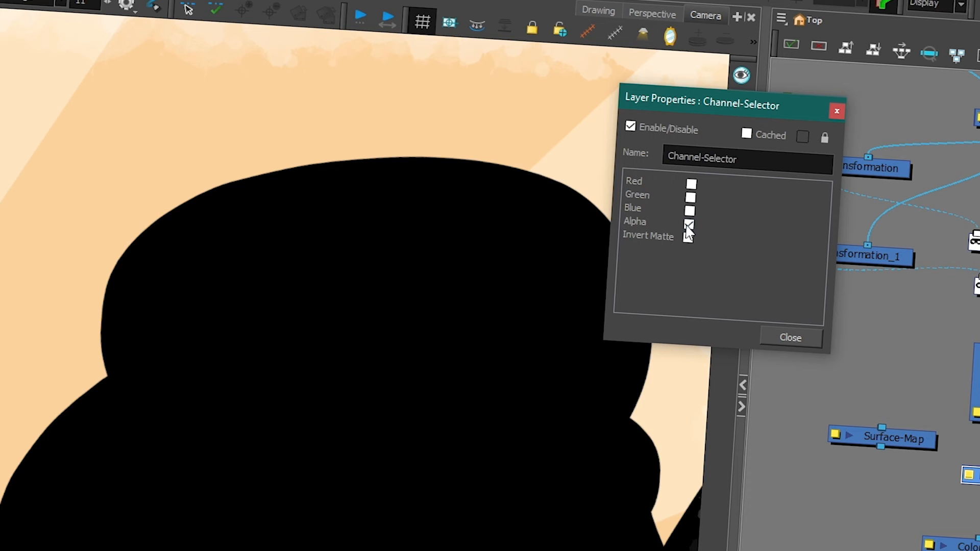
{"action": "left_click", "coordinate": [690, 227]}
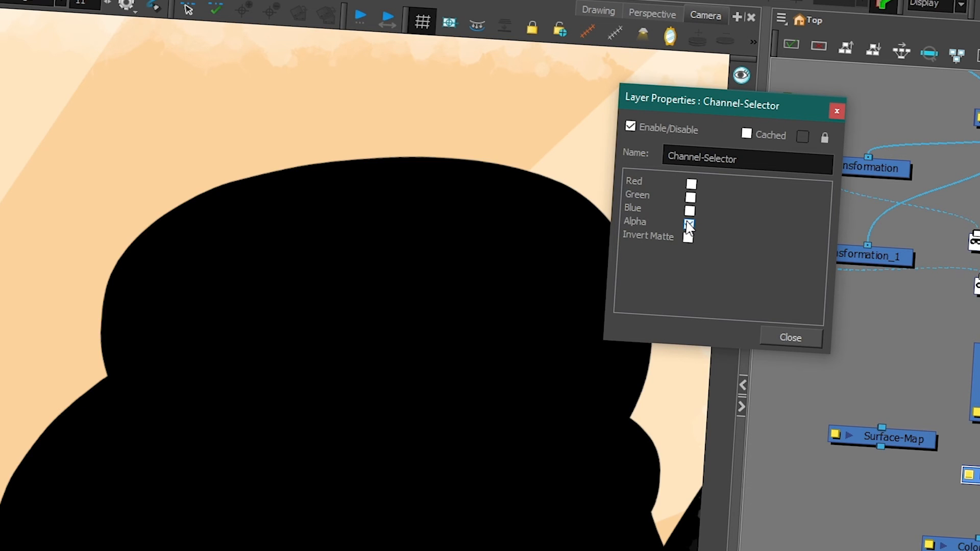
{"action": "left_click", "coordinate": [789, 338]}
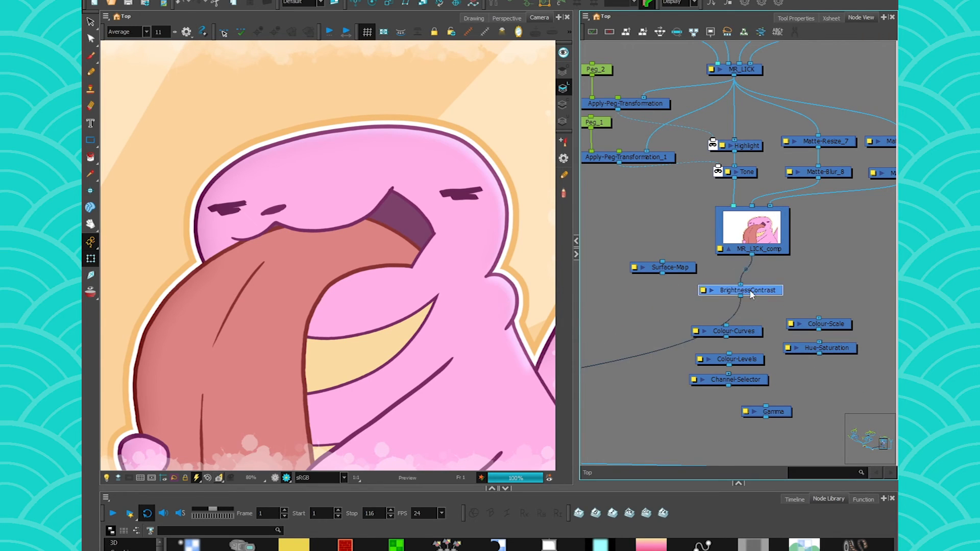
Step: View the Brightness-Contrast settings, then the Gamma node's settings once wired under MR_LICK_comp
{"action": "double_click", "coordinate": [741, 290]}
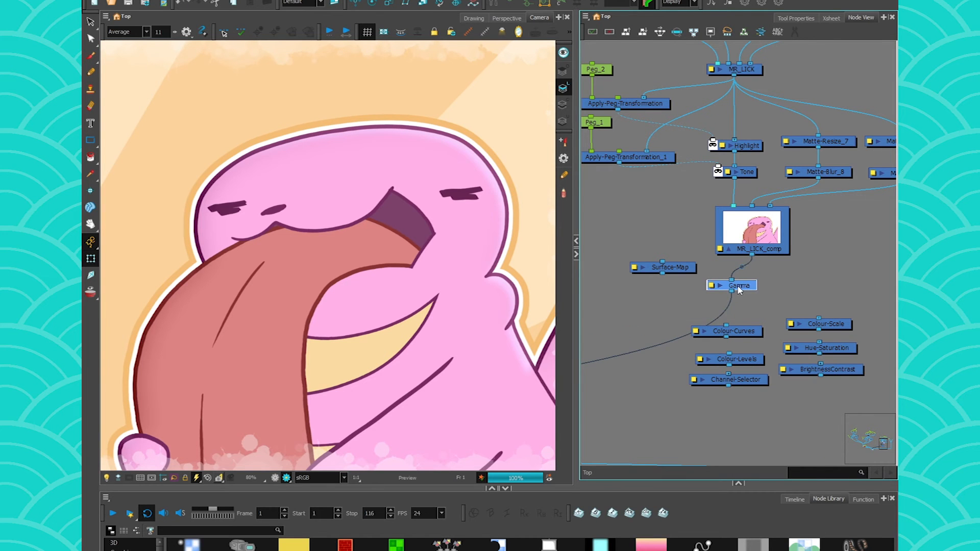
{"action": "double_click", "coordinate": [739, 285]}
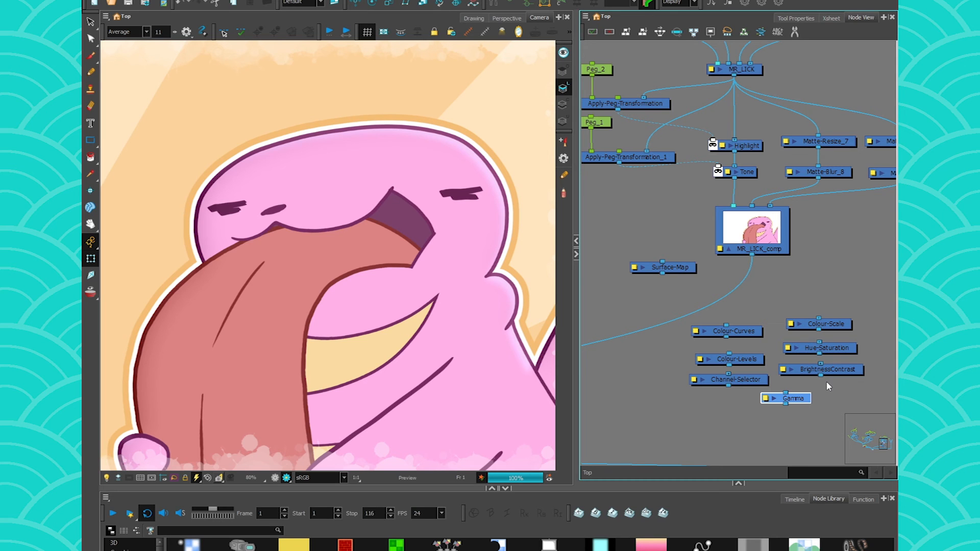
{"action": "mouse_move", "coordinate": [839, 383]}
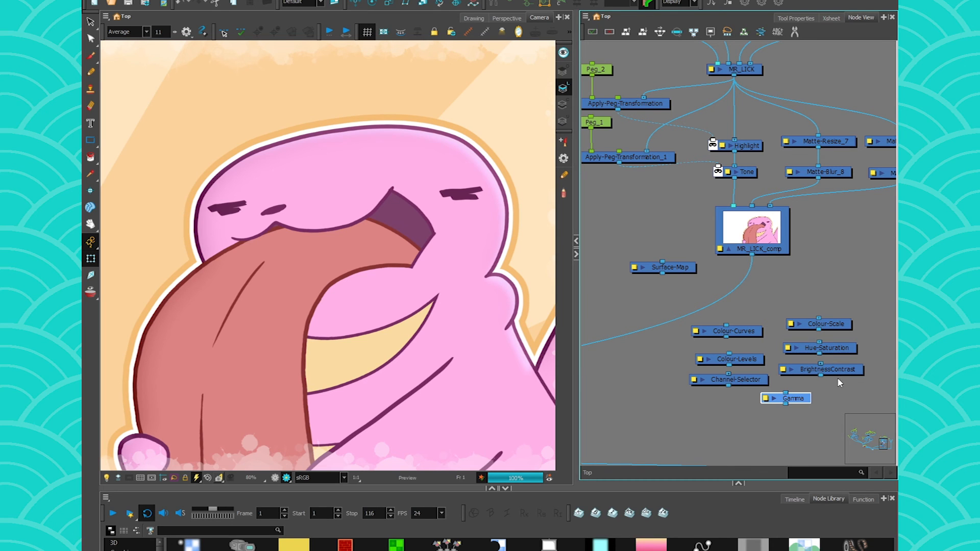